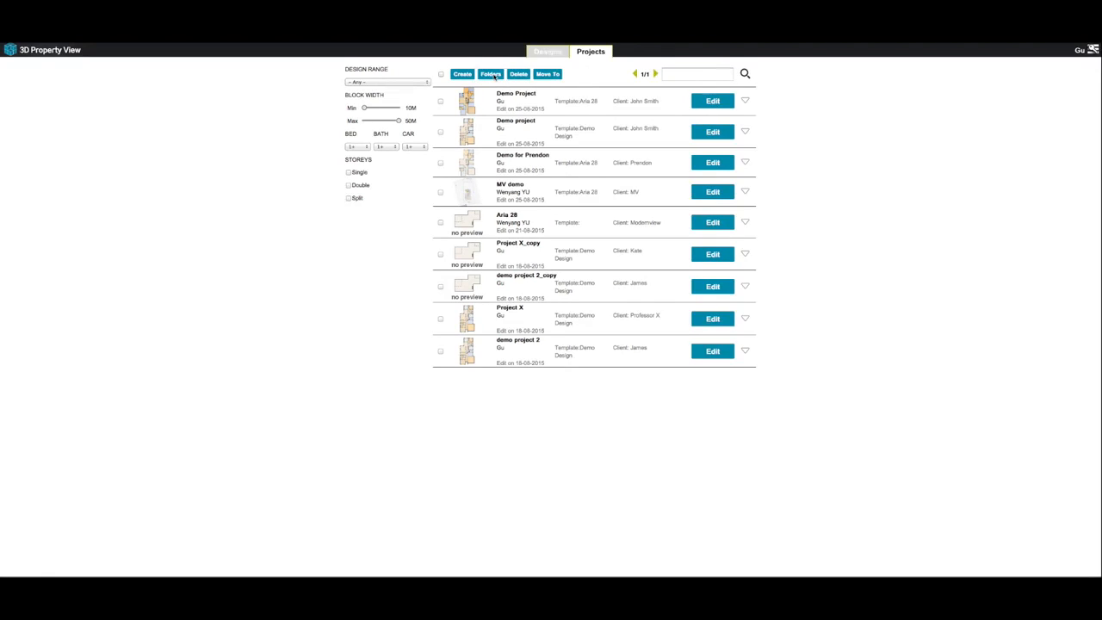
- Add a new project folder named 'Example' to the folder list
left_click(490, 74)
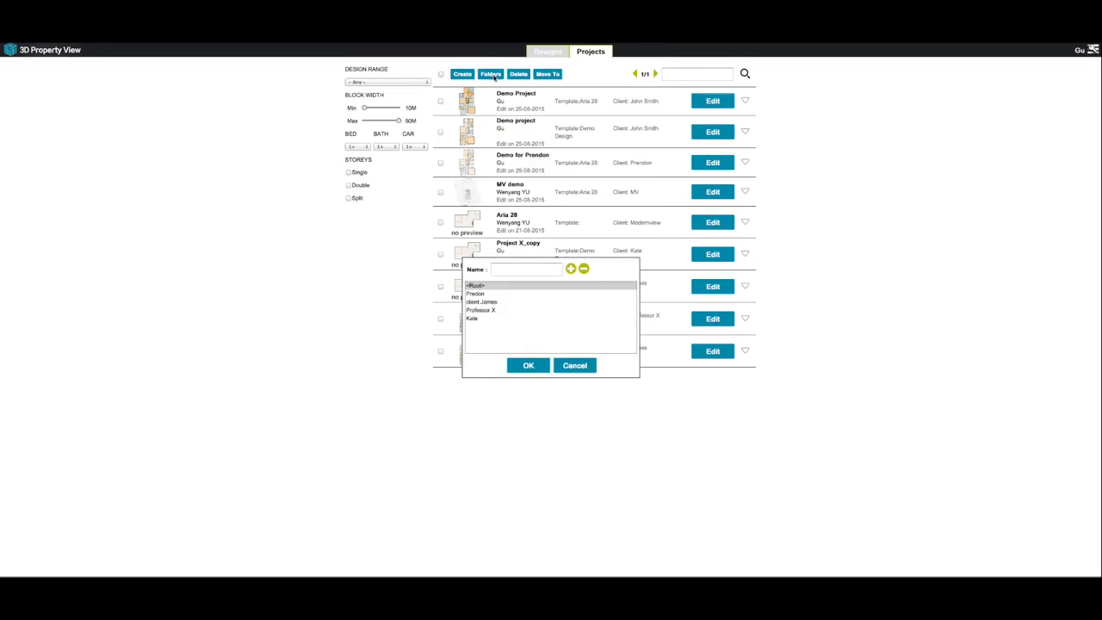
left_click(525, 268)
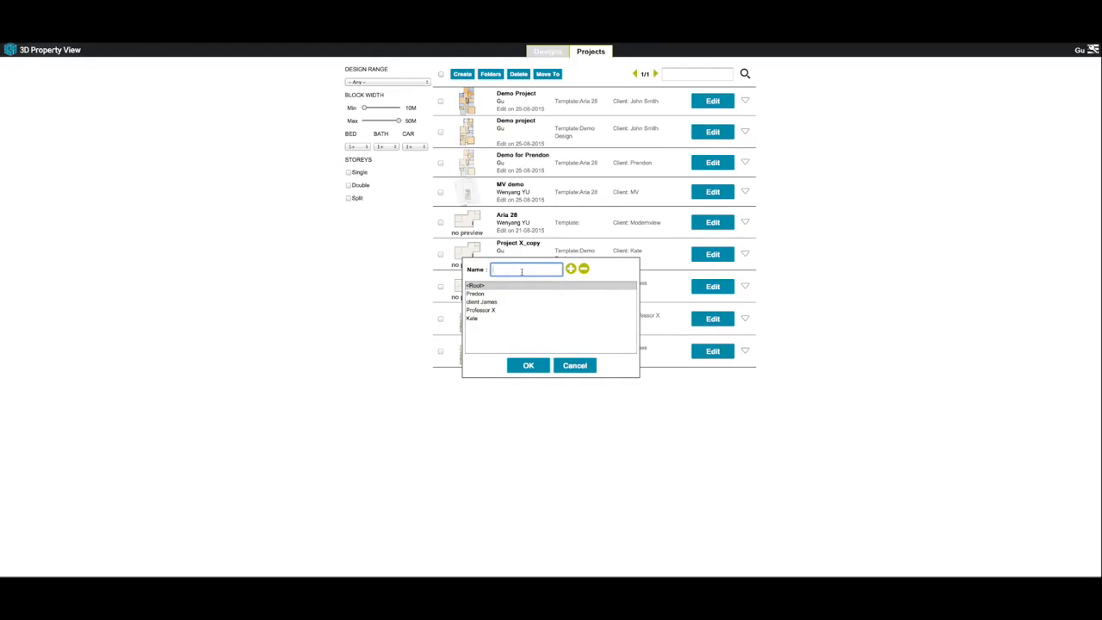
type("Example")
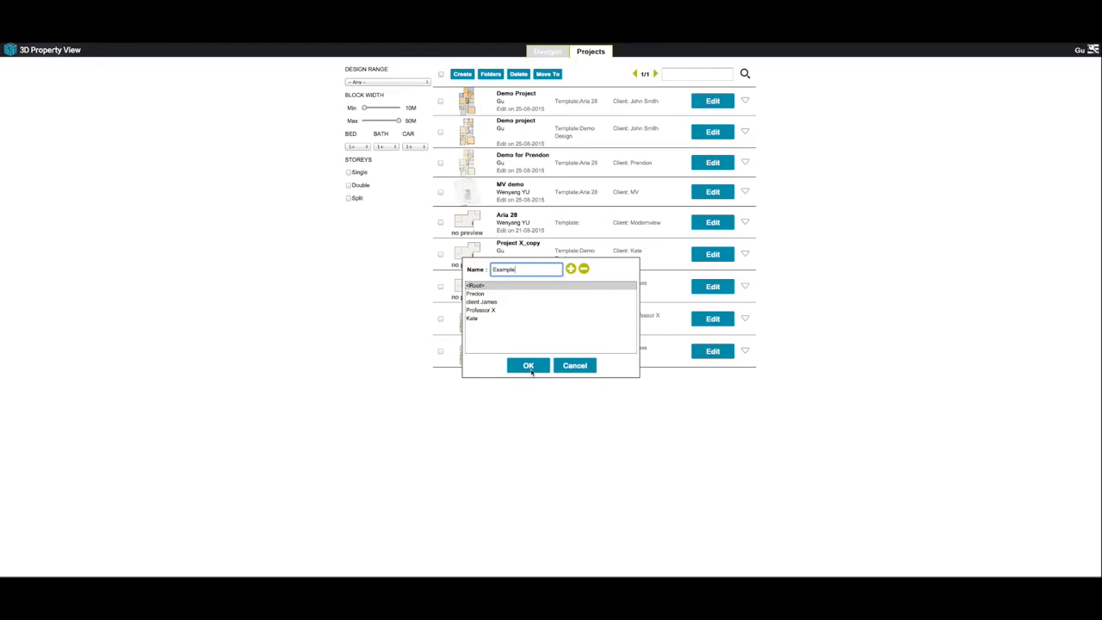
left_click(570, 269)
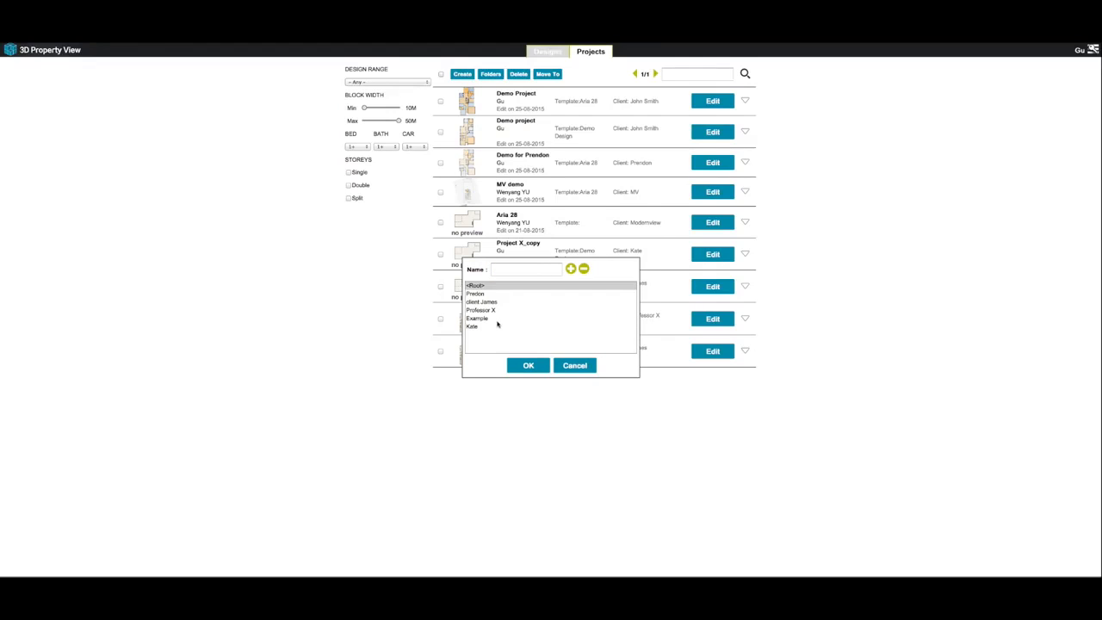
- Select the new Example folder and delete it from the list
left_click(477, 317)
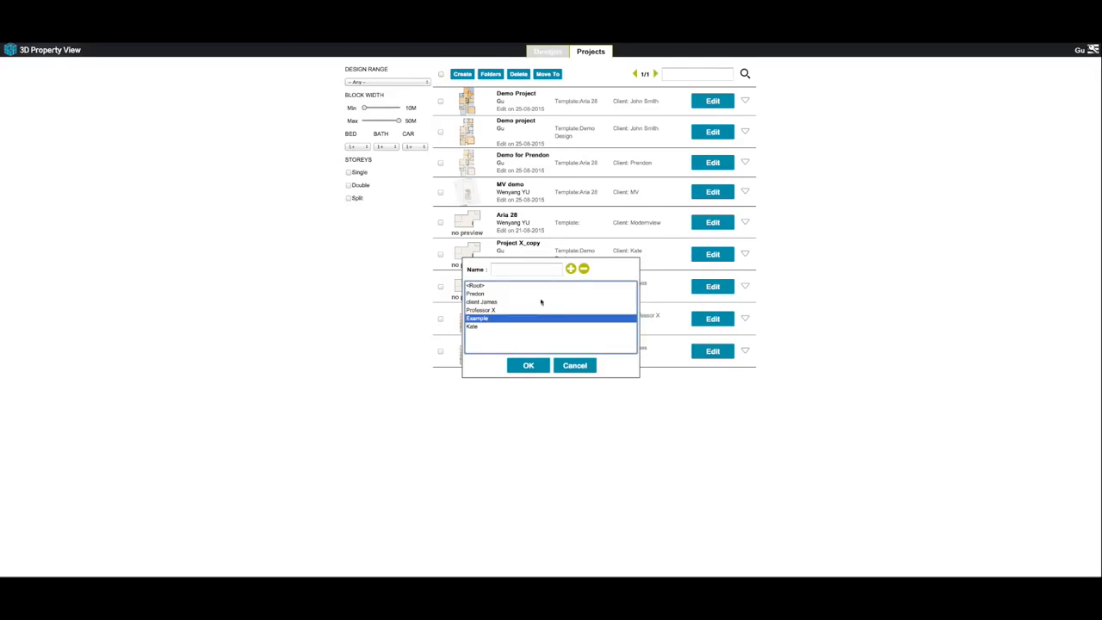
left_click(583, 268)
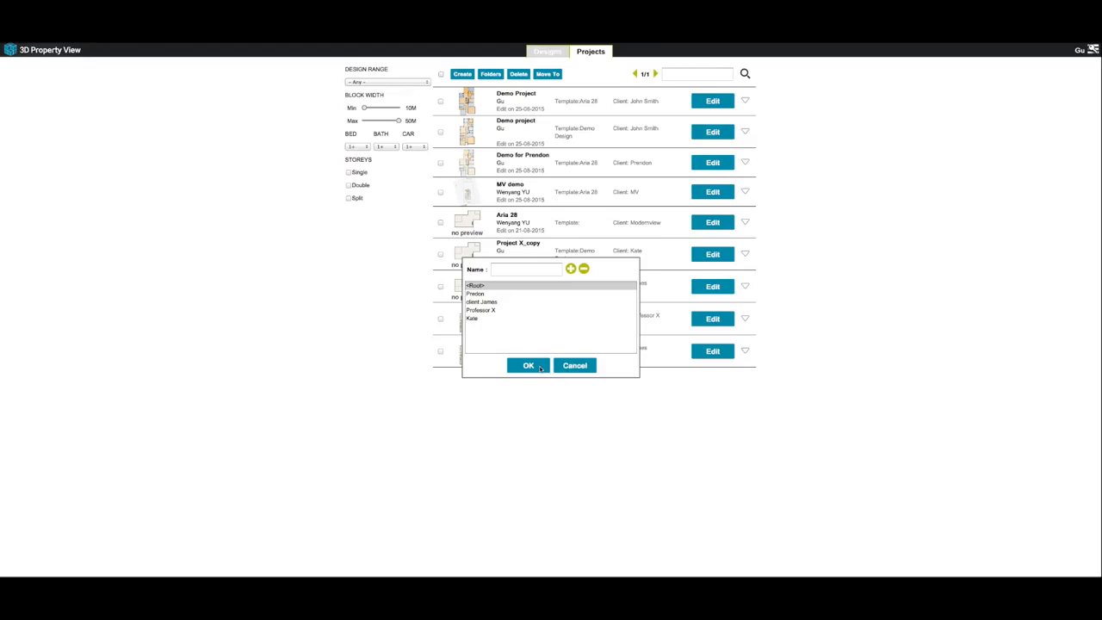
- Move the first marked projects, including Demo Project, into an existing folder
left_click(529, 365)
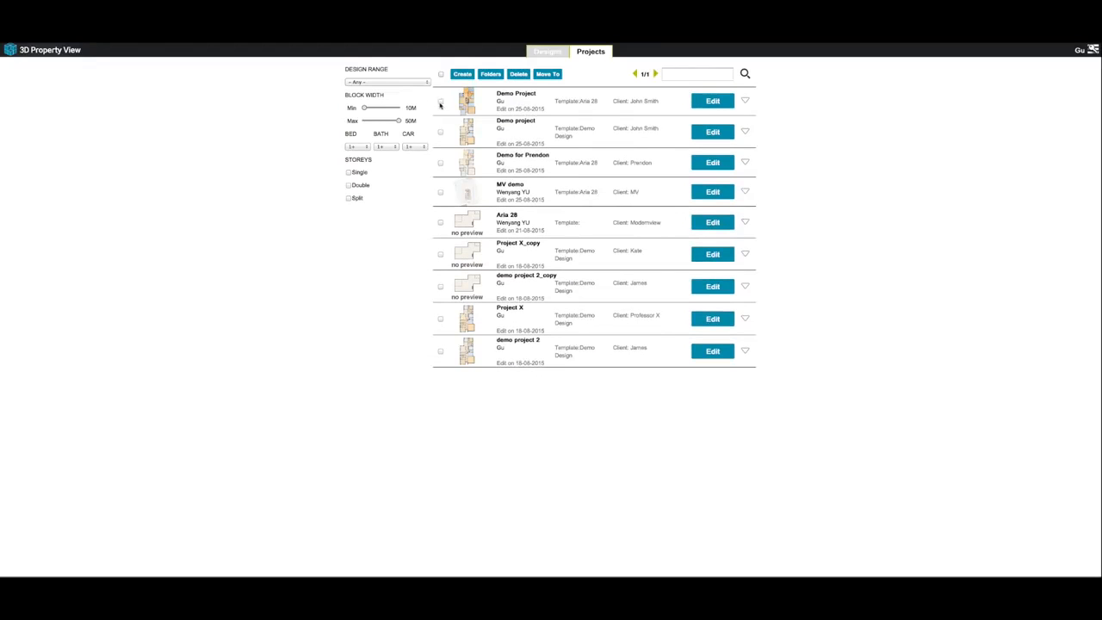
left_click(441, 131)
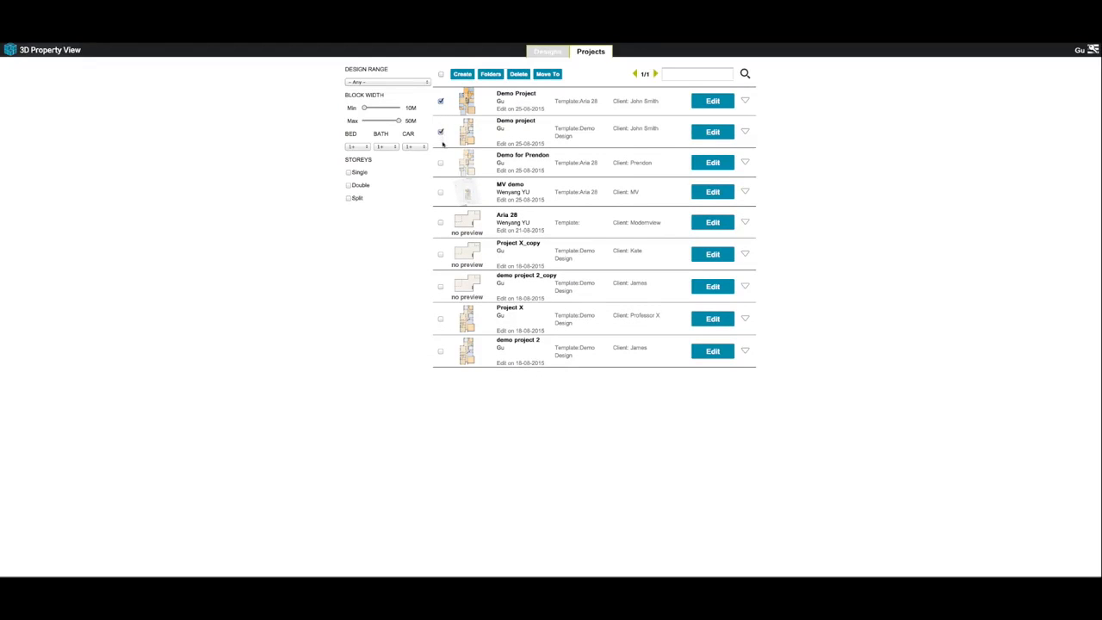
left_click(441, 162)
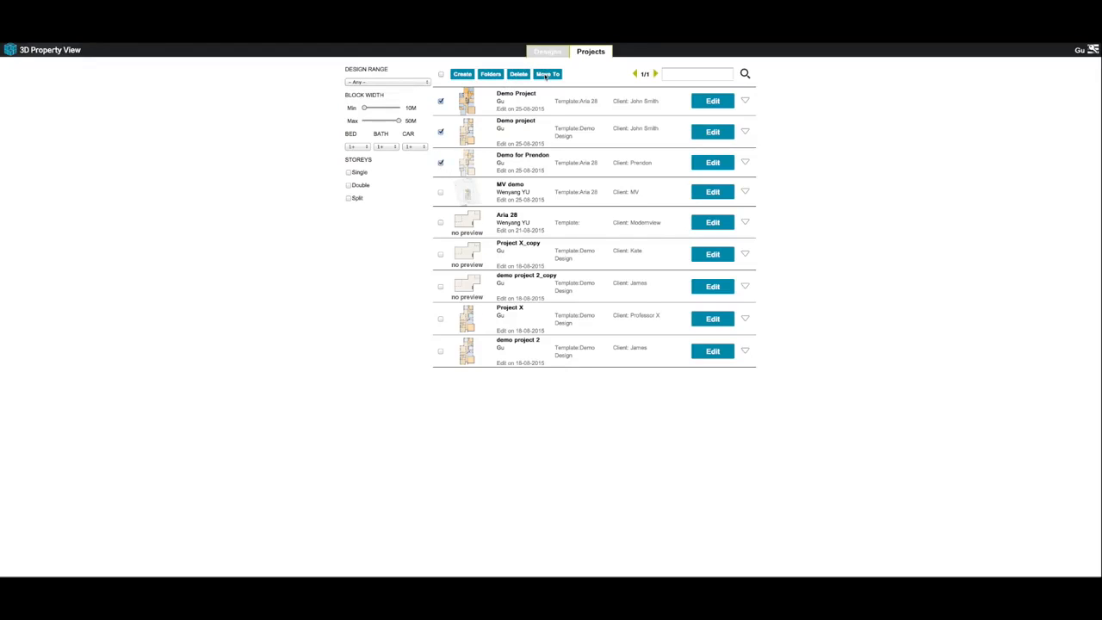
left_click(547, 74)
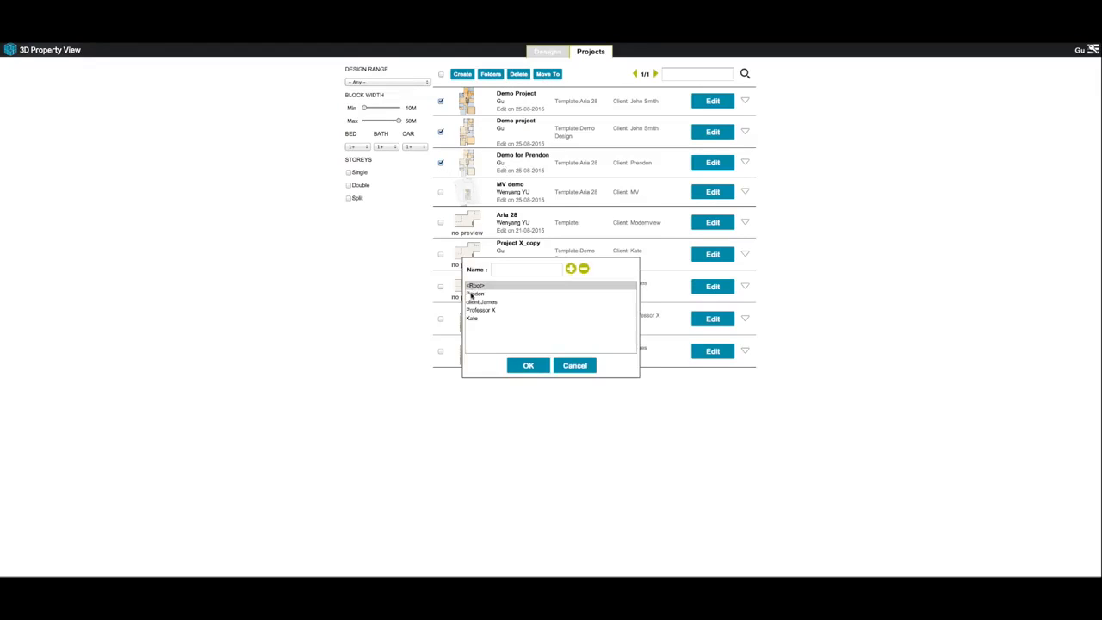
left_click(475, 293)
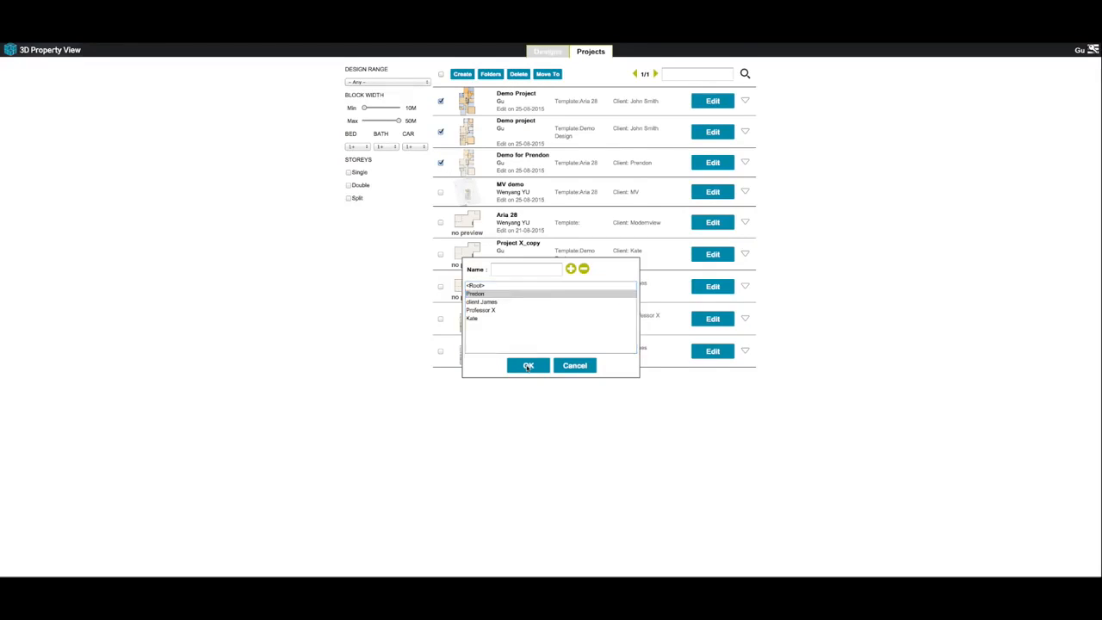
left_click(527, 365)
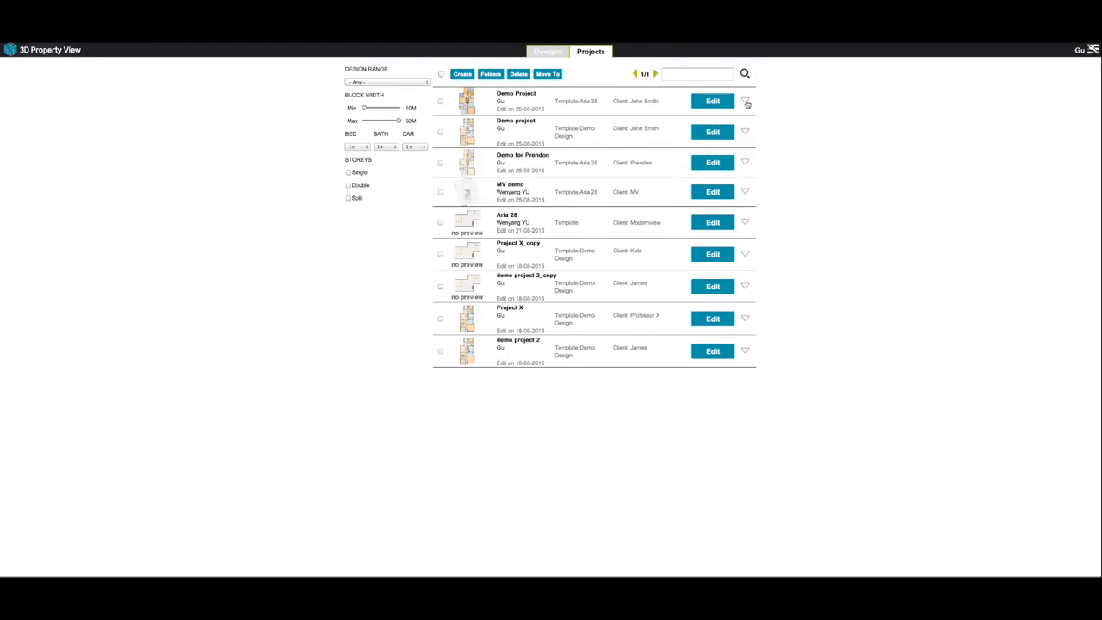
- Return to the plain projects list and adjust the minimum Block Width filter
left_click(744, 100)
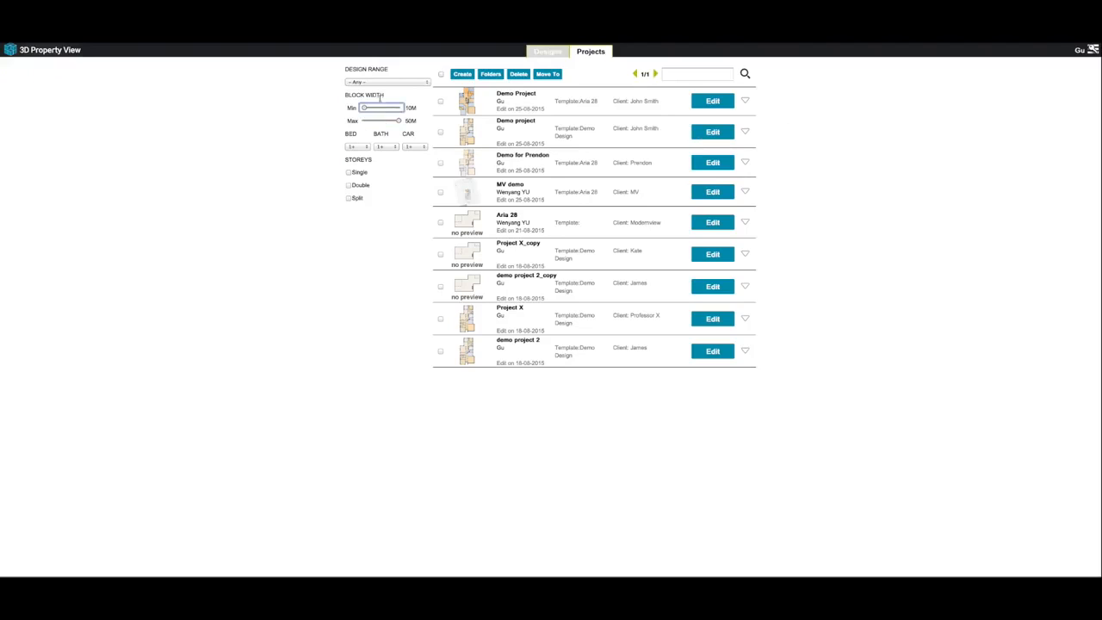
left_click(386, 83)
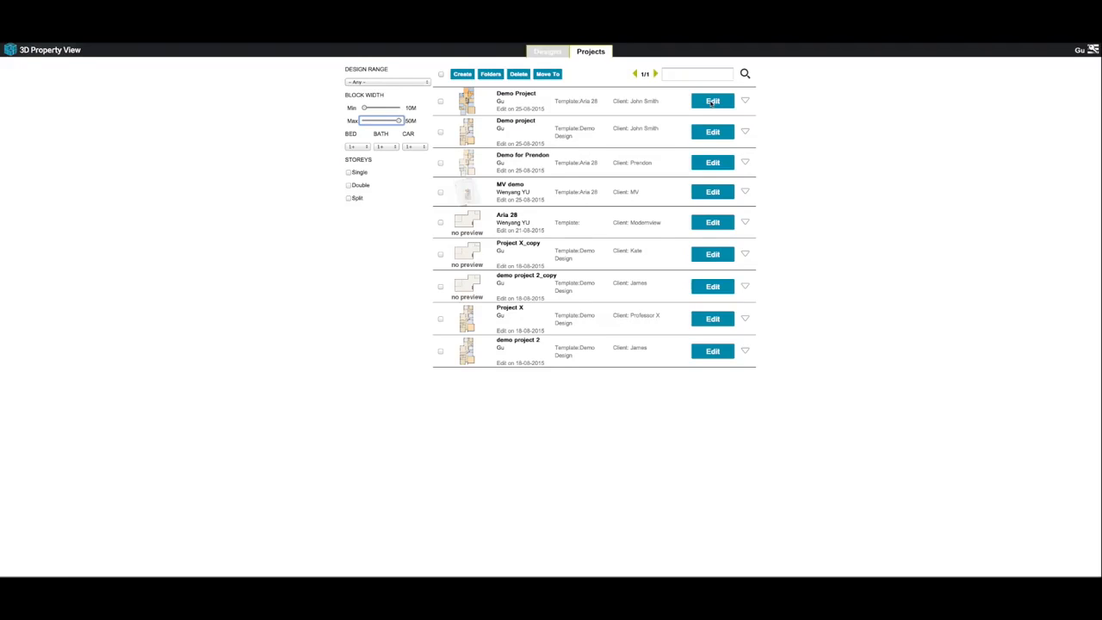
- Edit the Demo Project and toggle room colour fills off and on in Drawing properties
left_click(713, 100)
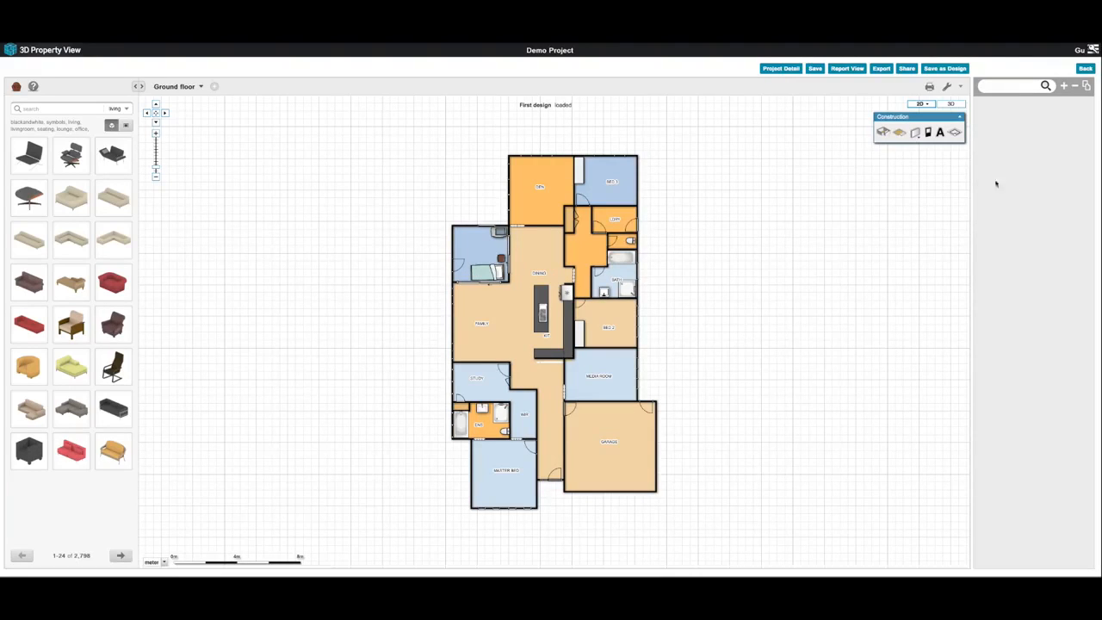
left_click(954, 131)
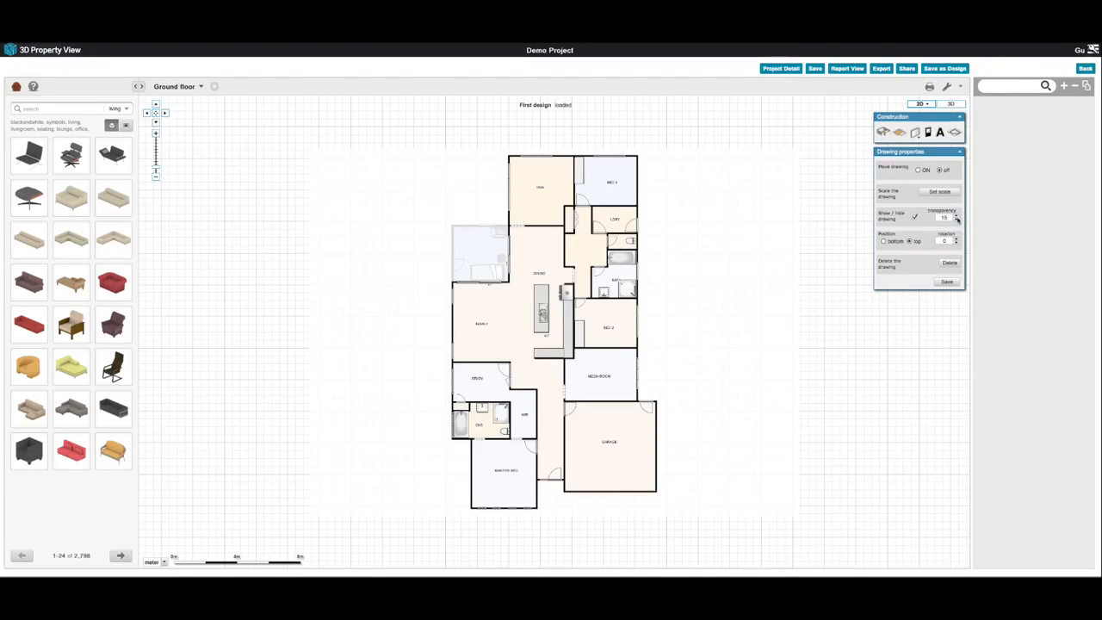
left_click(955, 218)
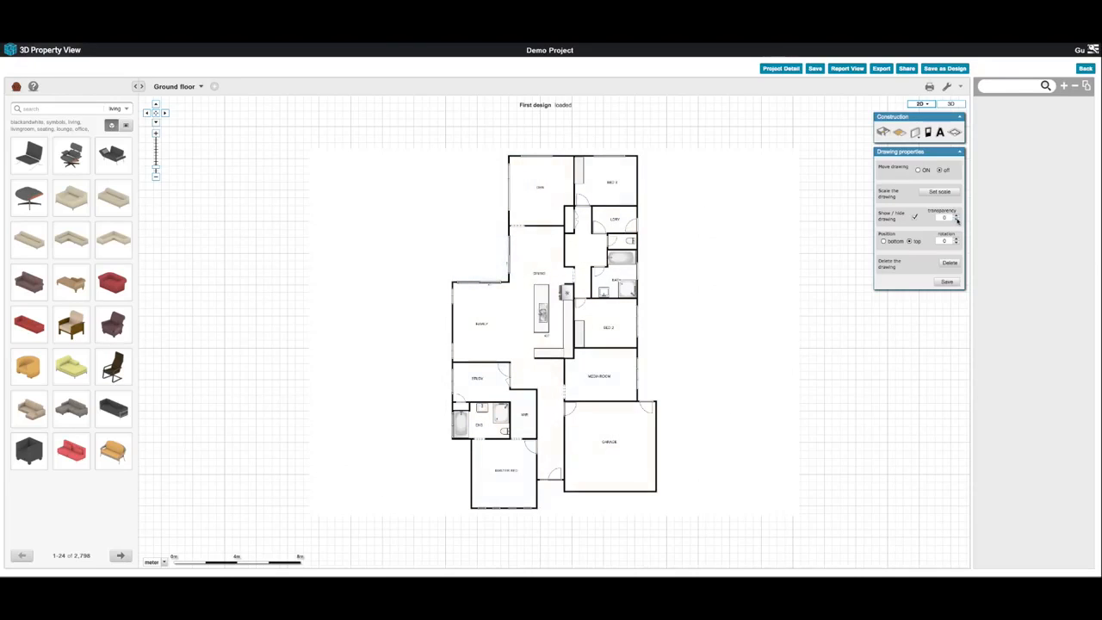
left_click(956, 217)
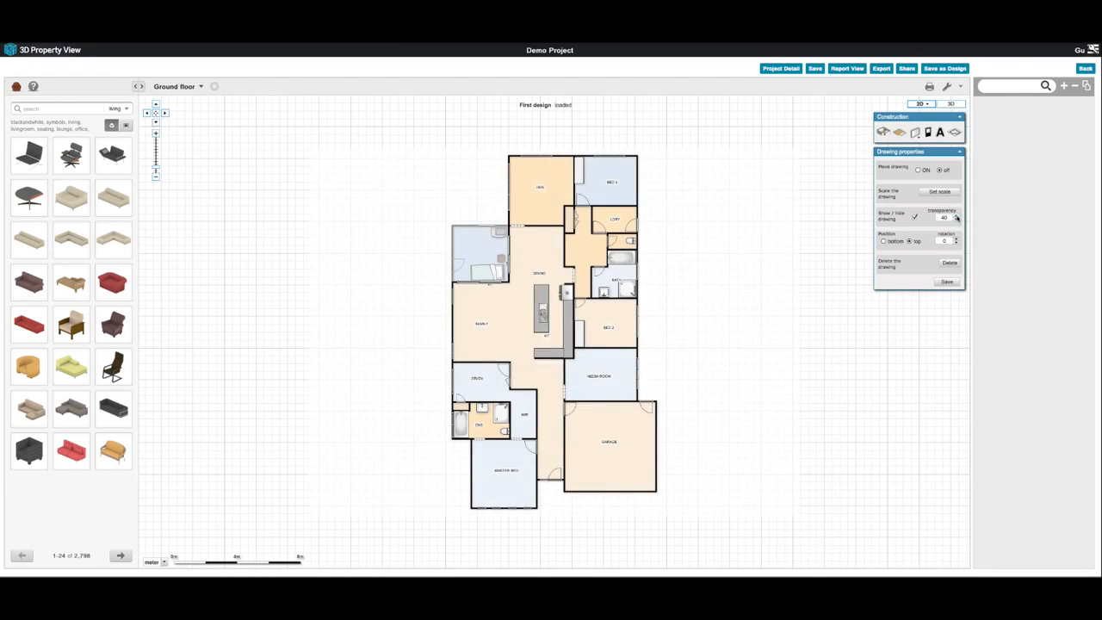
left_click(959, 151)
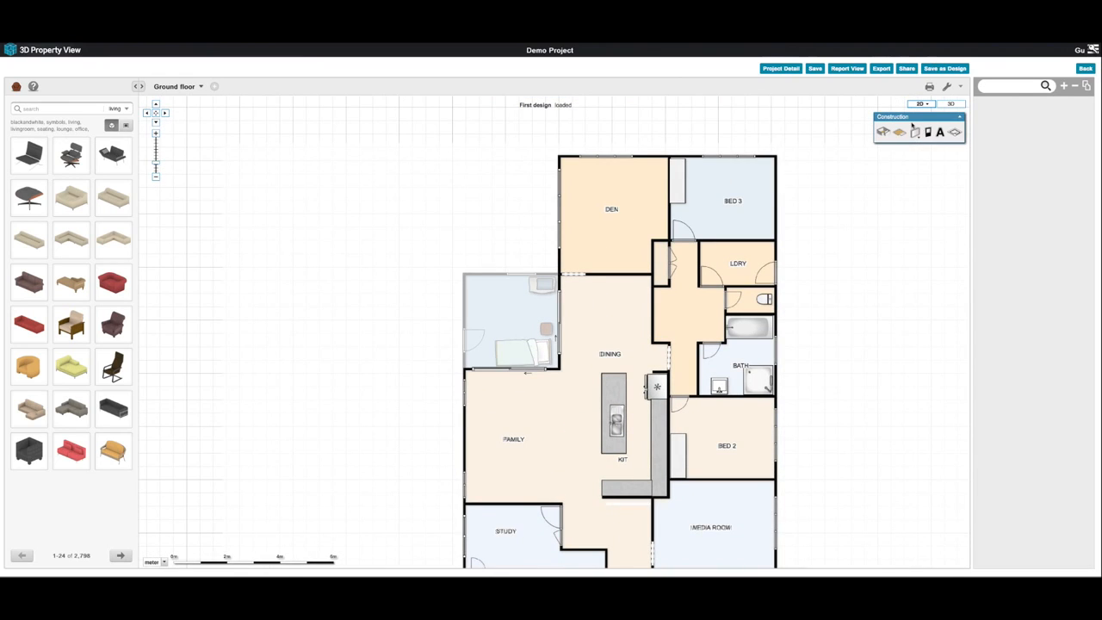
mouse_move(899, 131)
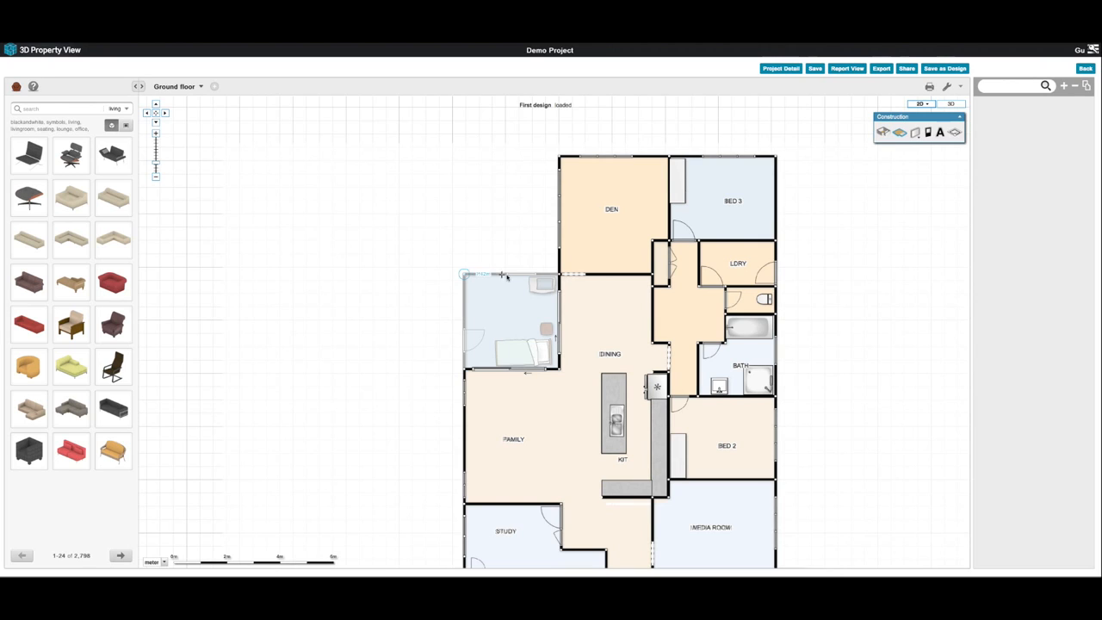
- Select the small upper-left room beside the dining area for a red fill
left_click(508, 307)
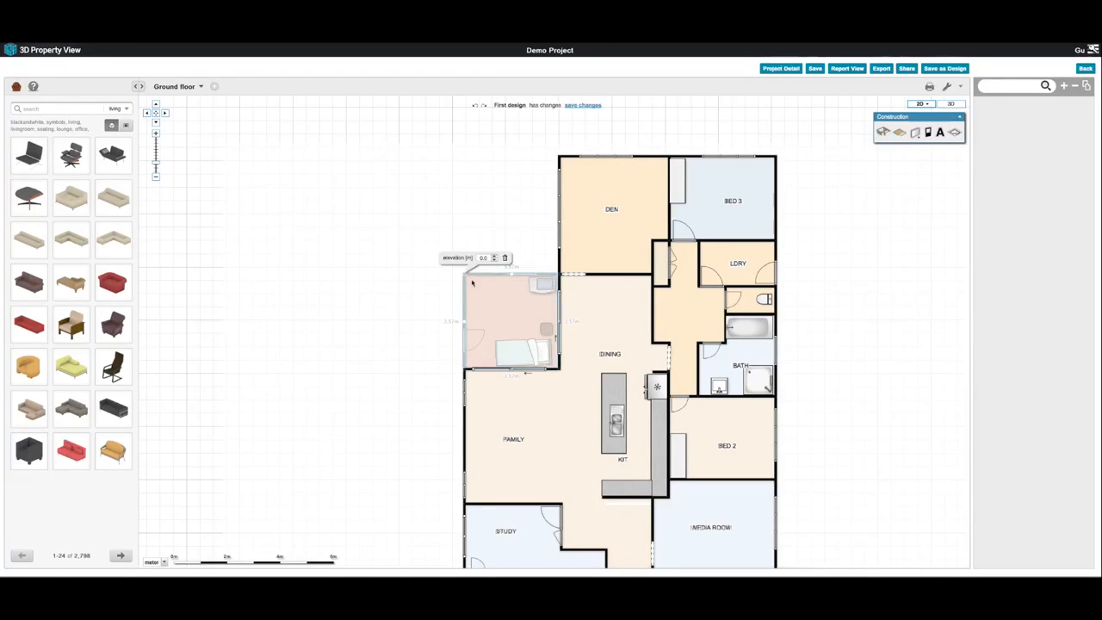
mouse_move(508, 324)
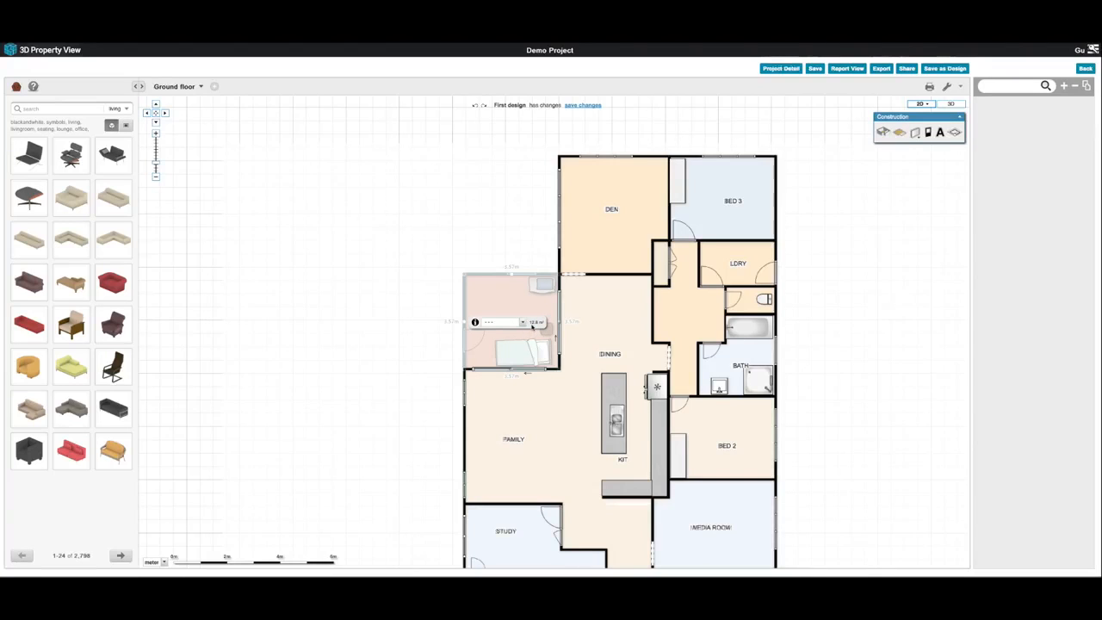
mouse_move(475, 322)
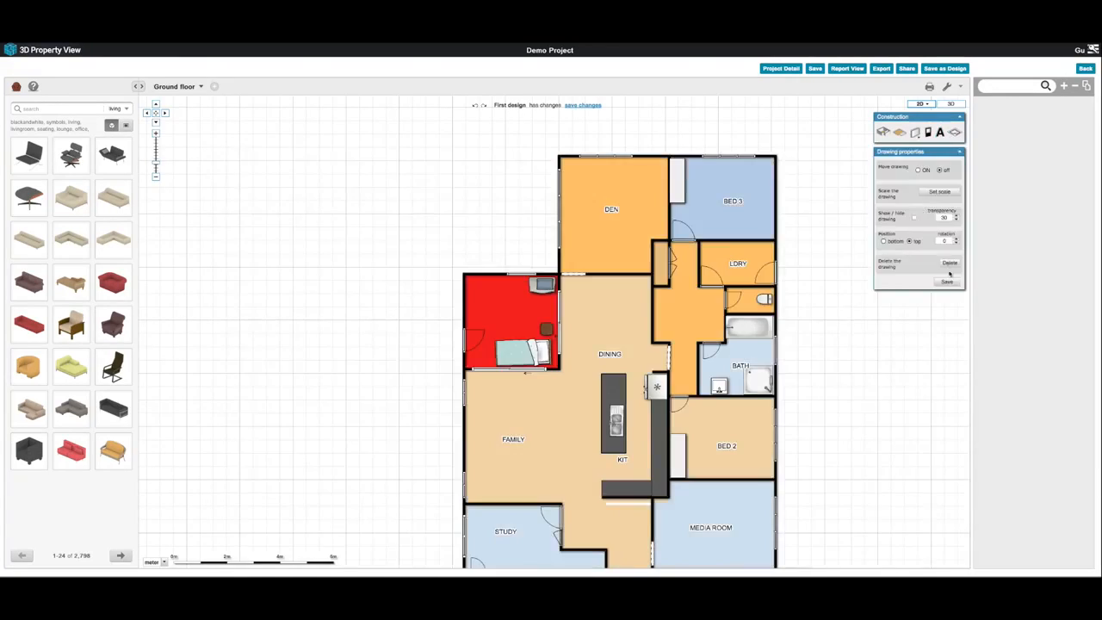
left_click(959, 151)
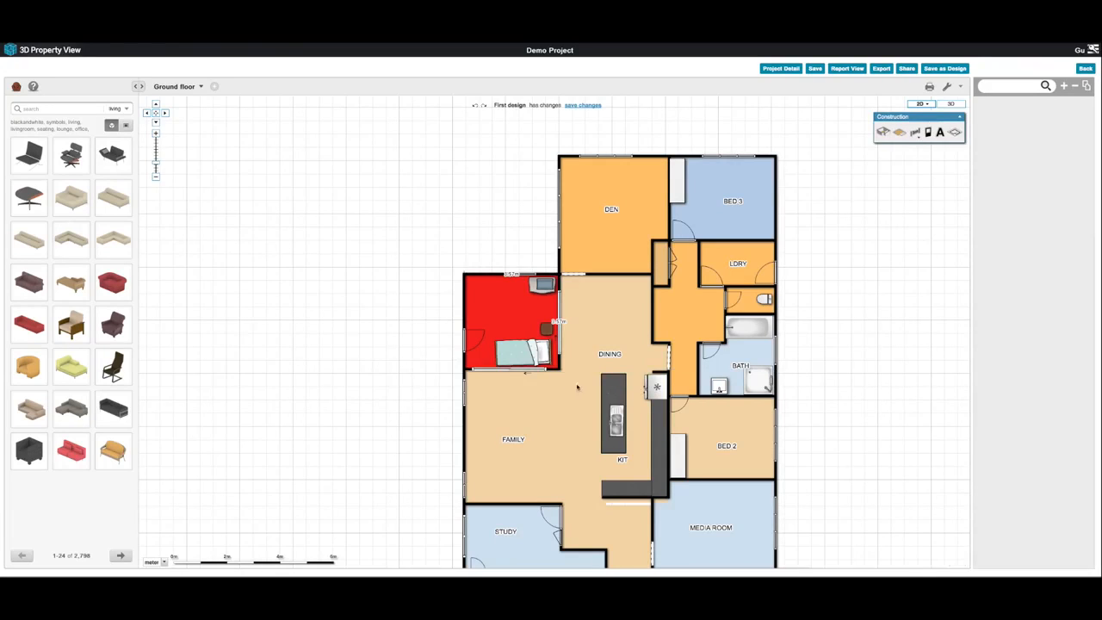
mouse_move(533, 265)
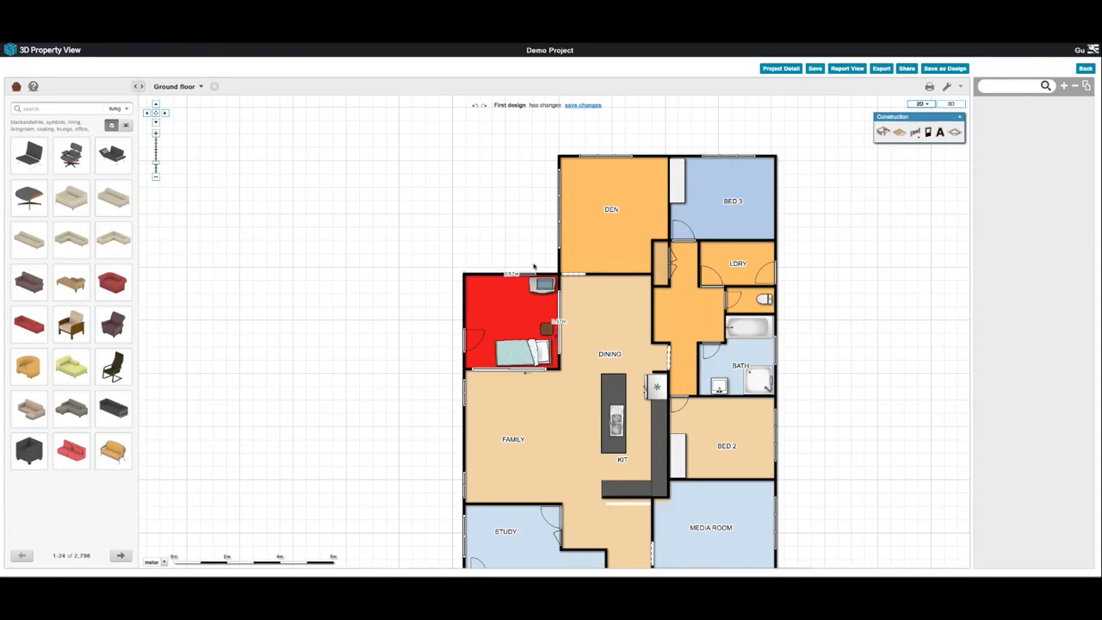
mouse_move(892, 186)
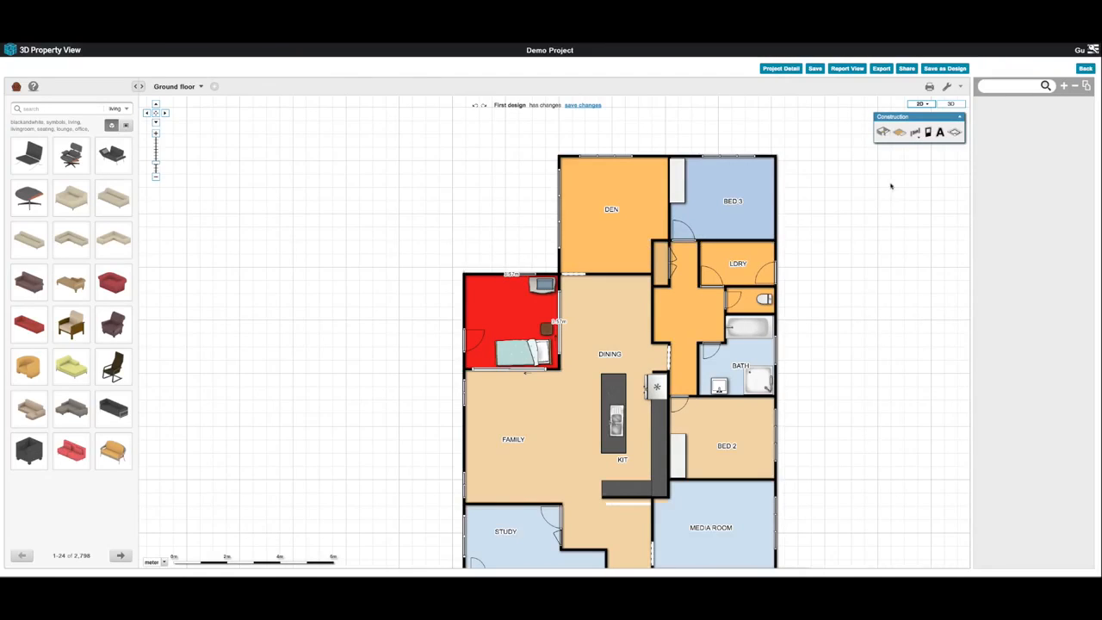
left_click(916, 131)
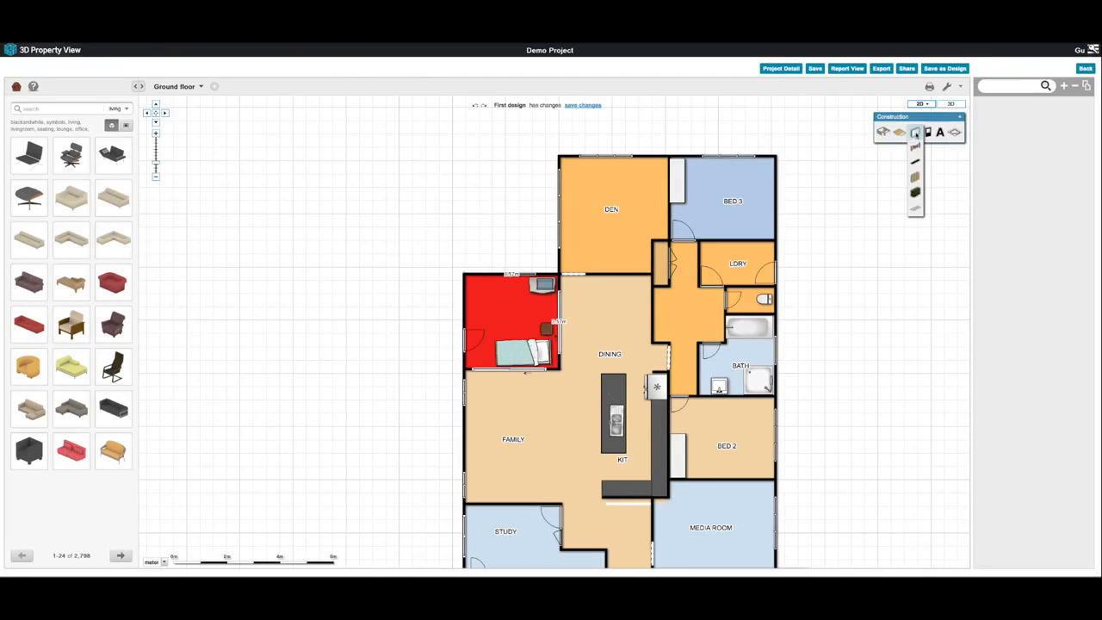
left_click(917, 131)
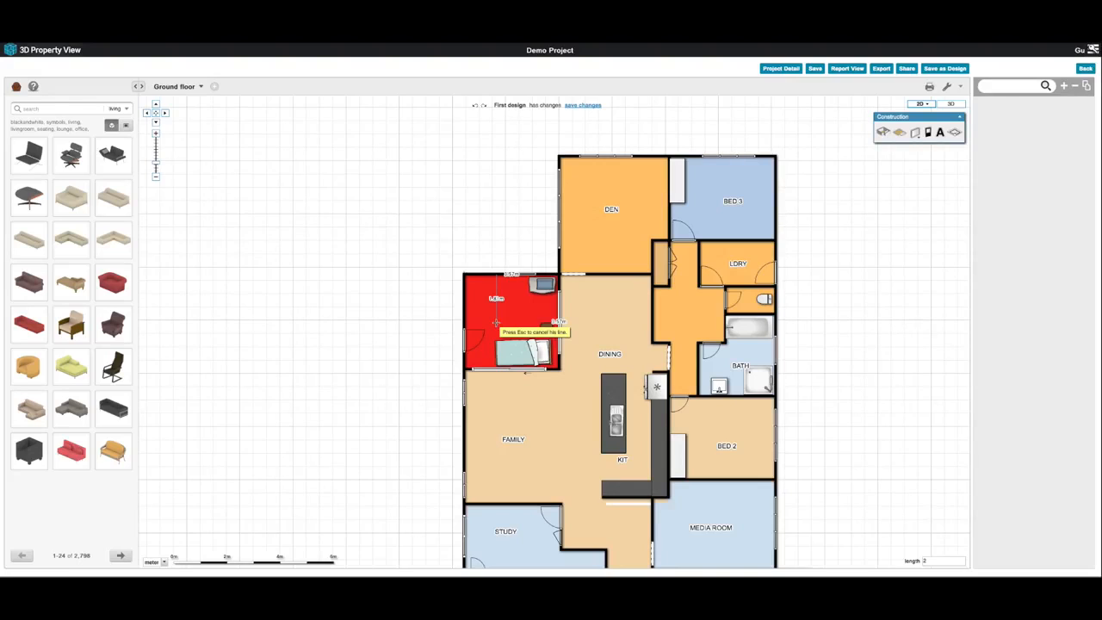
left_click(496, 296)
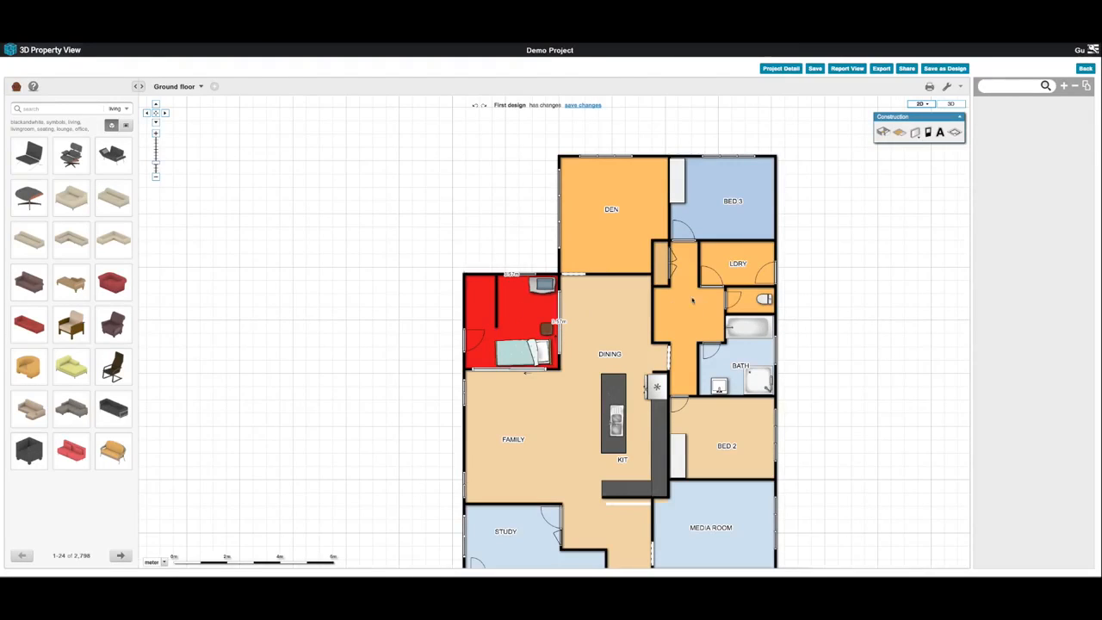
- Draw an L-shaped hedge along the top and left of the lot
left_click(917, 131)
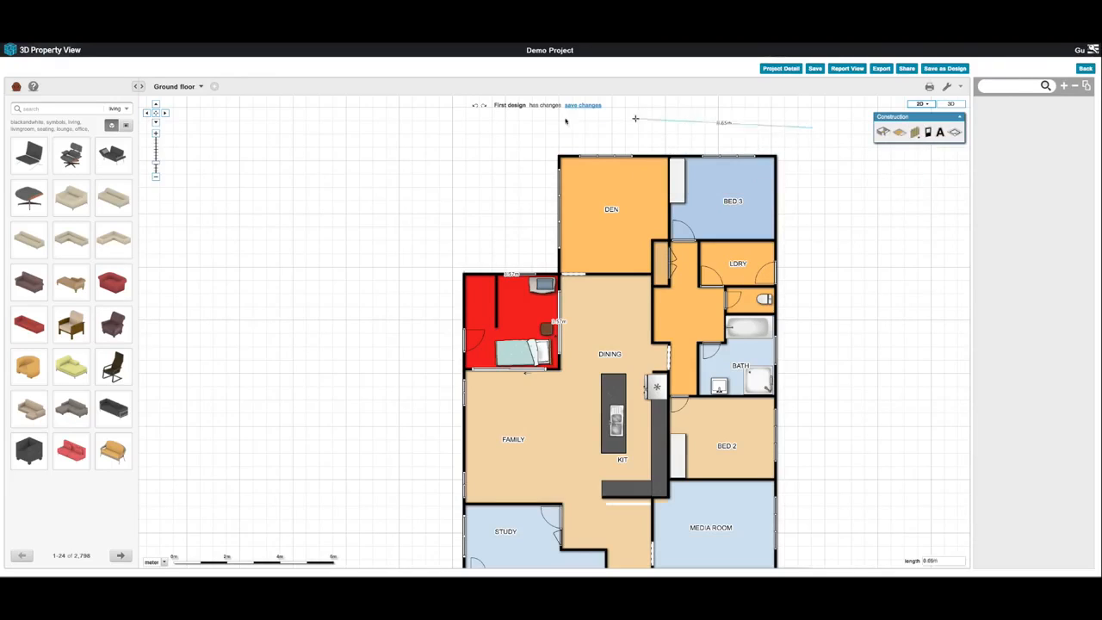
left_click_drag(636, 117, 267, 392)
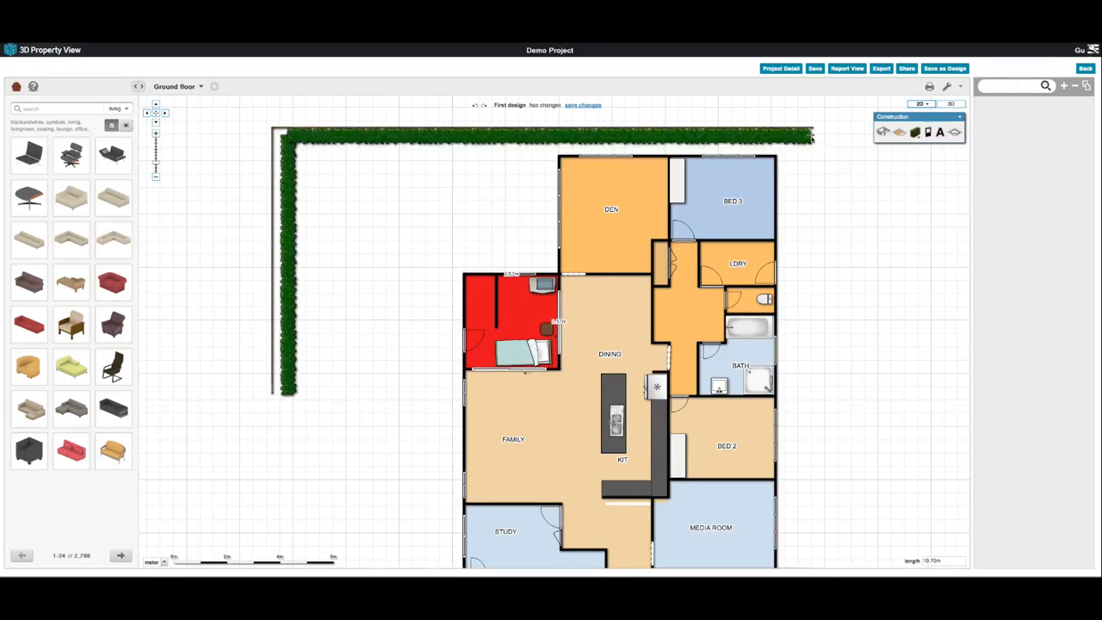
left_click(914, 131)
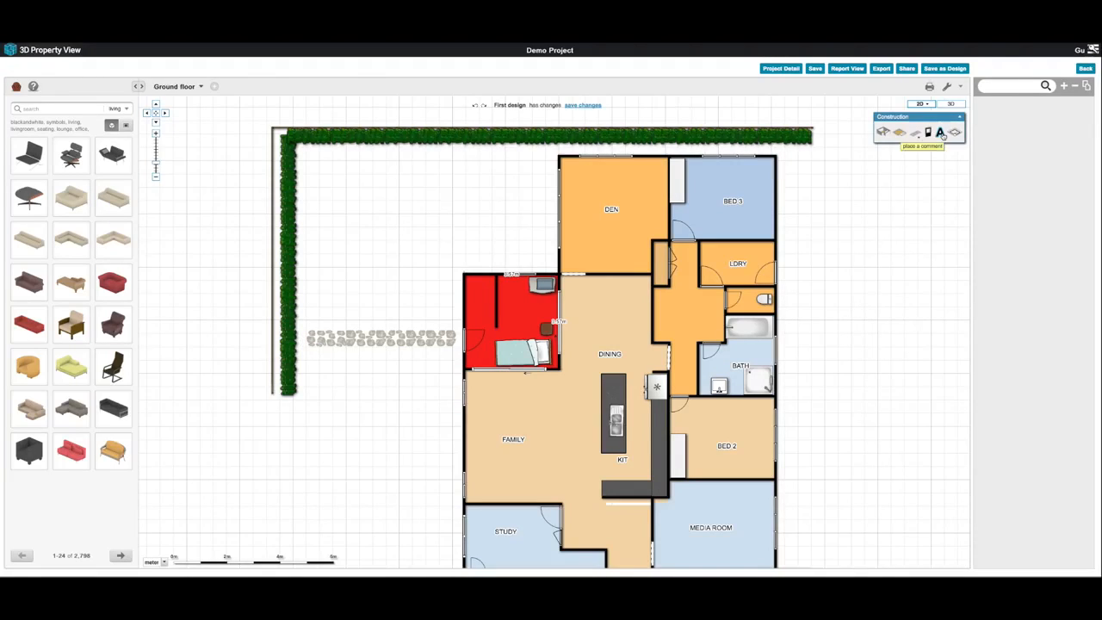
- Place a comment on the red room and start typing 'Extend area'
left_click(941, 130)
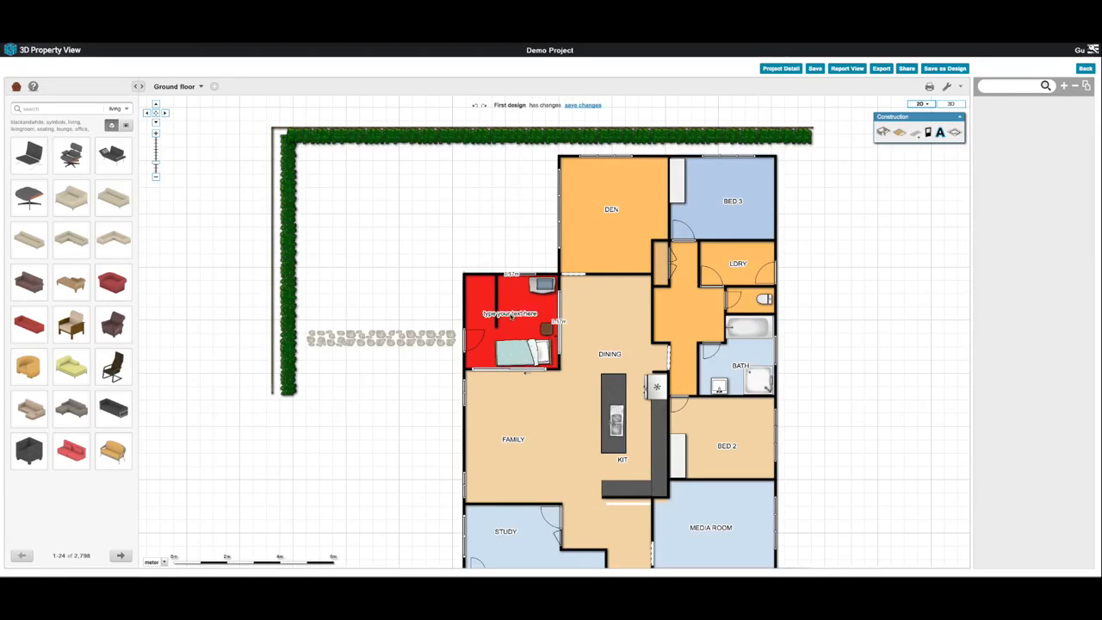
left_click(509, 317)
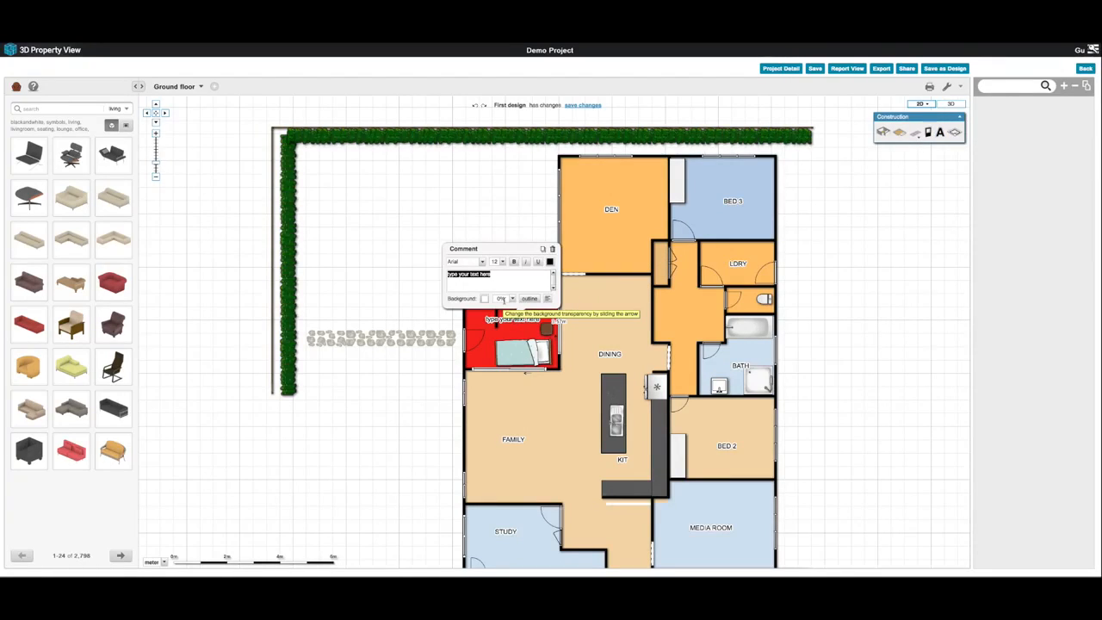
type("Extend")
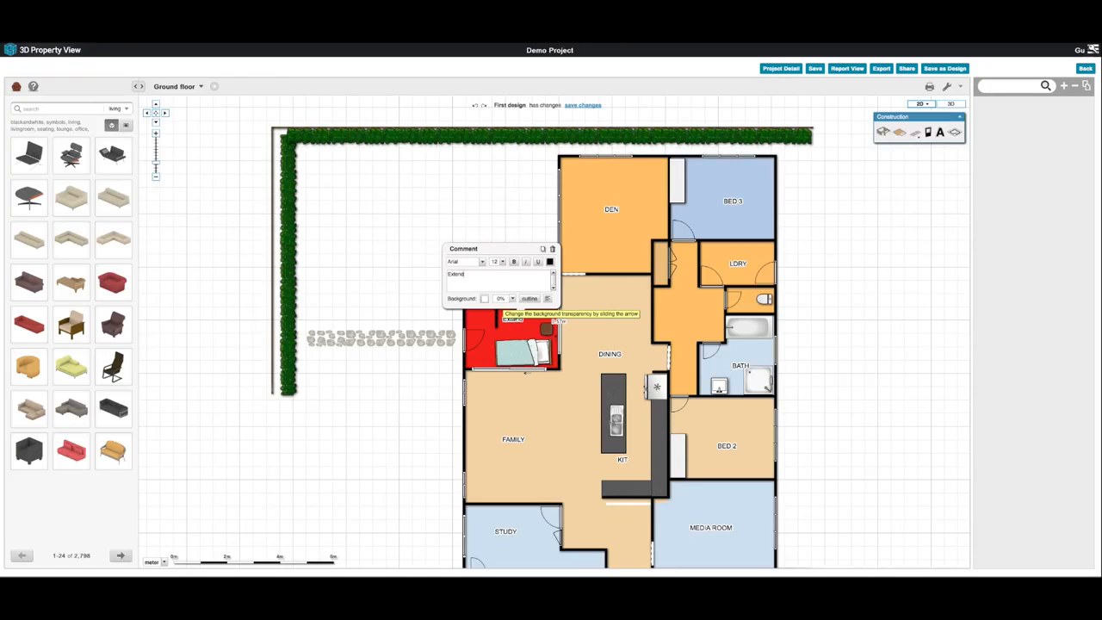
type("area")
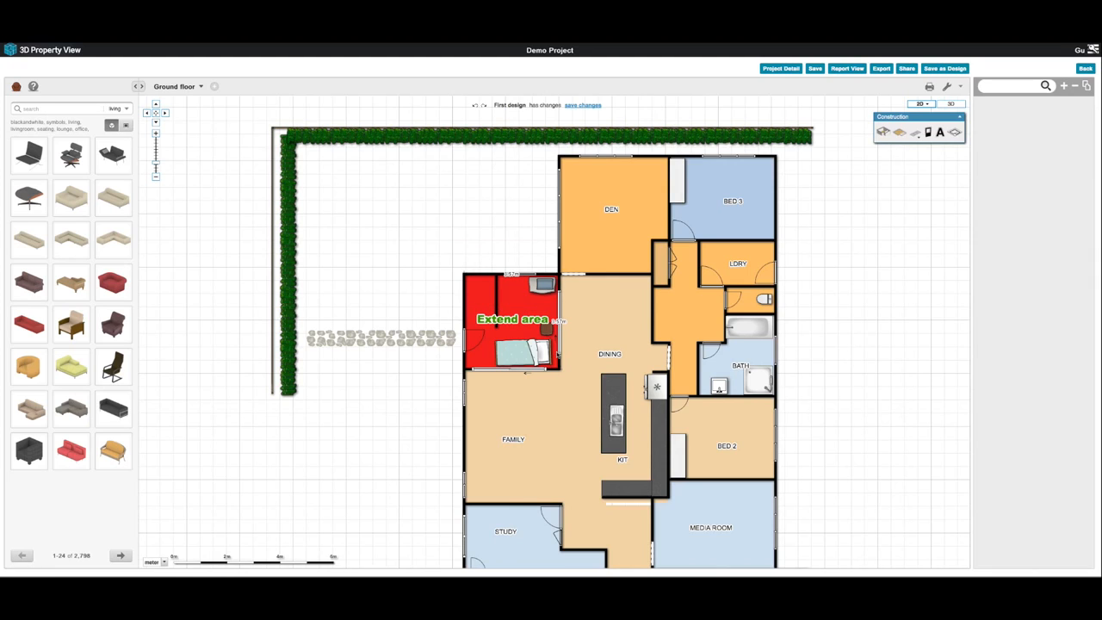
mouse_move(843, 351)
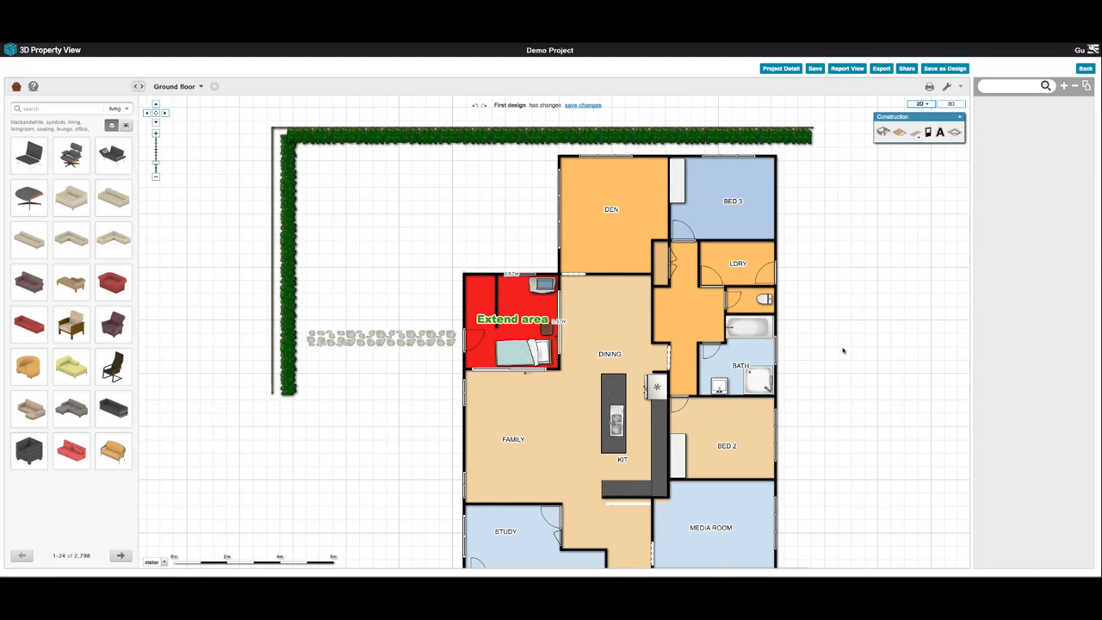
mouse_move(730, 248)
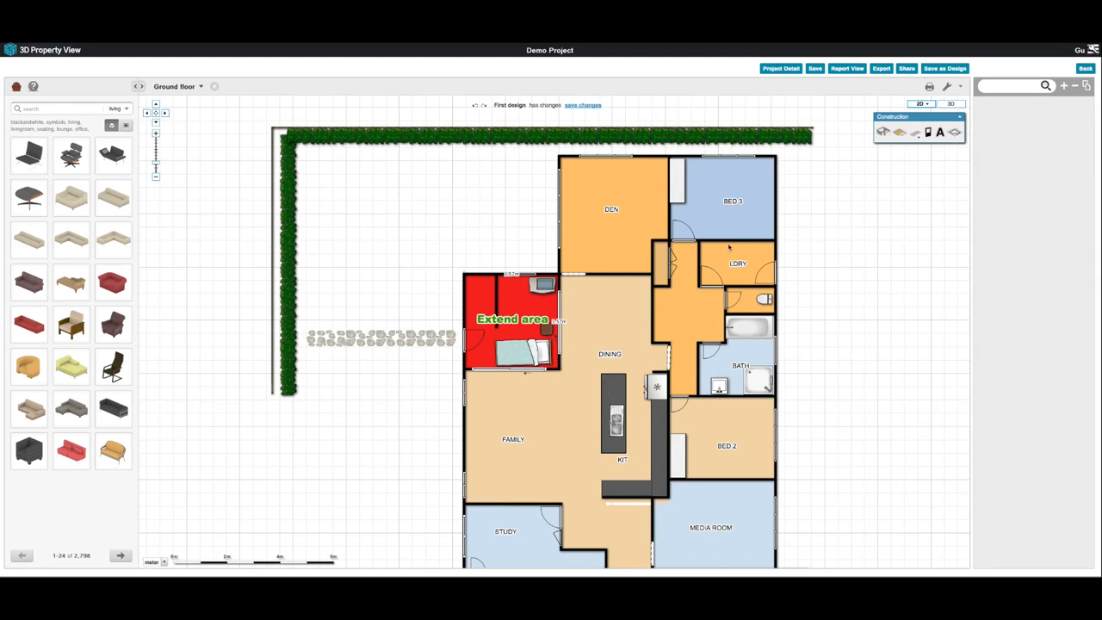